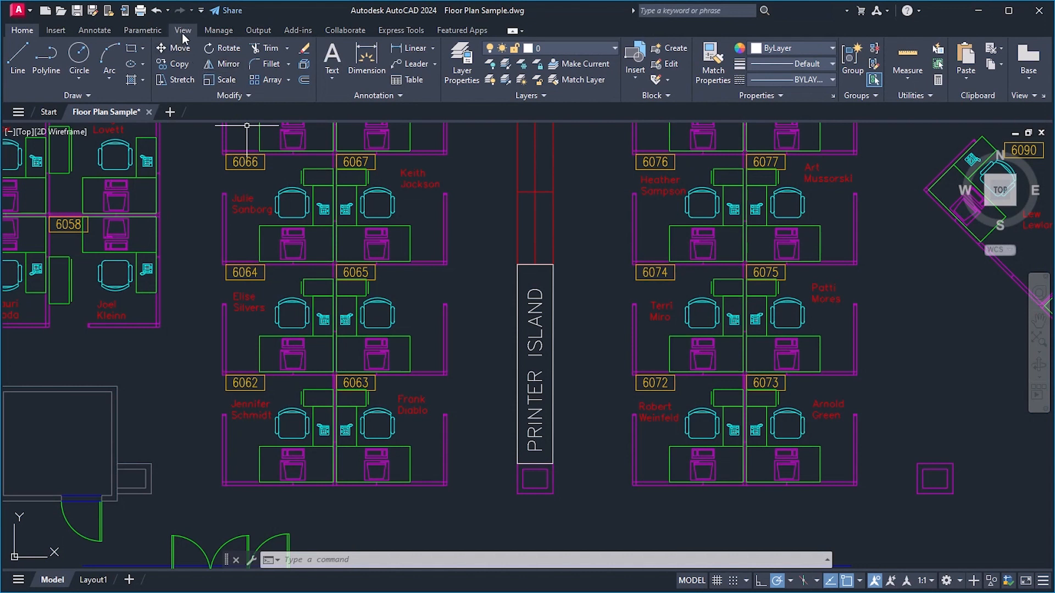
Show the Activity Insights palette from the View ribbon's History panel.
click(181, 29)
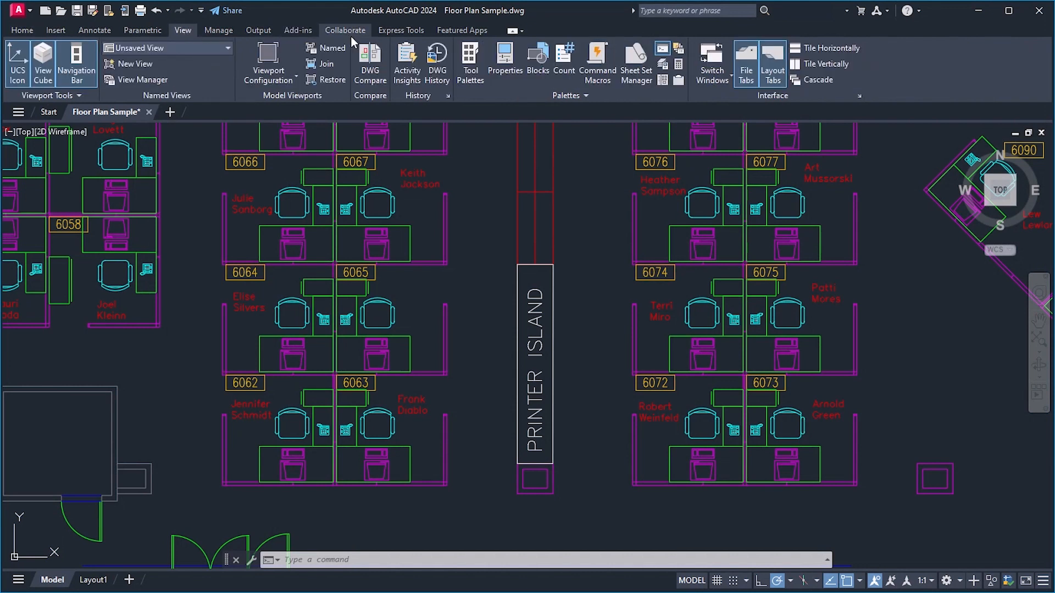
mouse_move(406, 64)
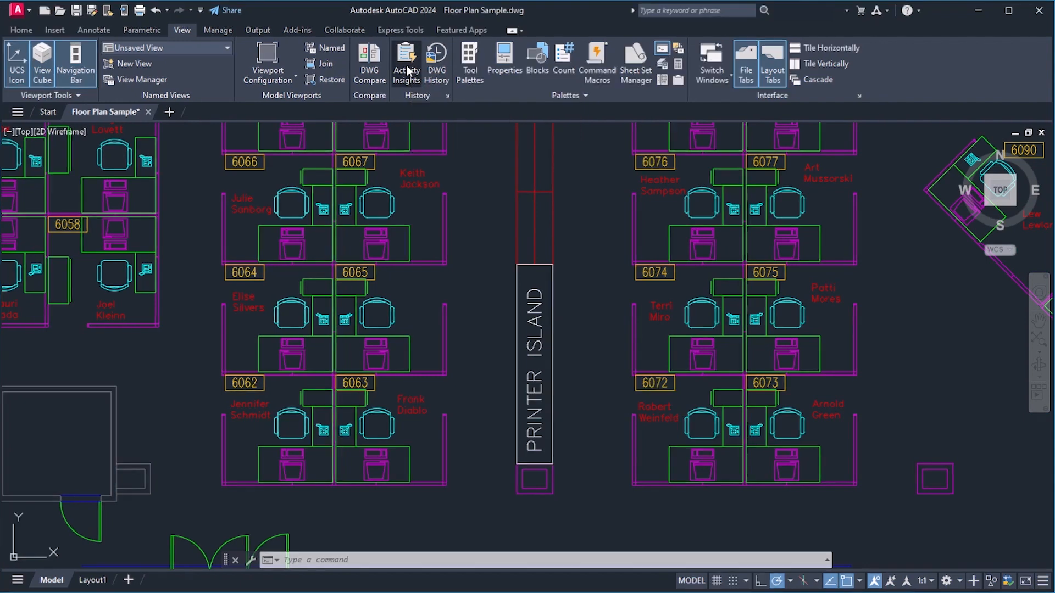
click(406, 64)
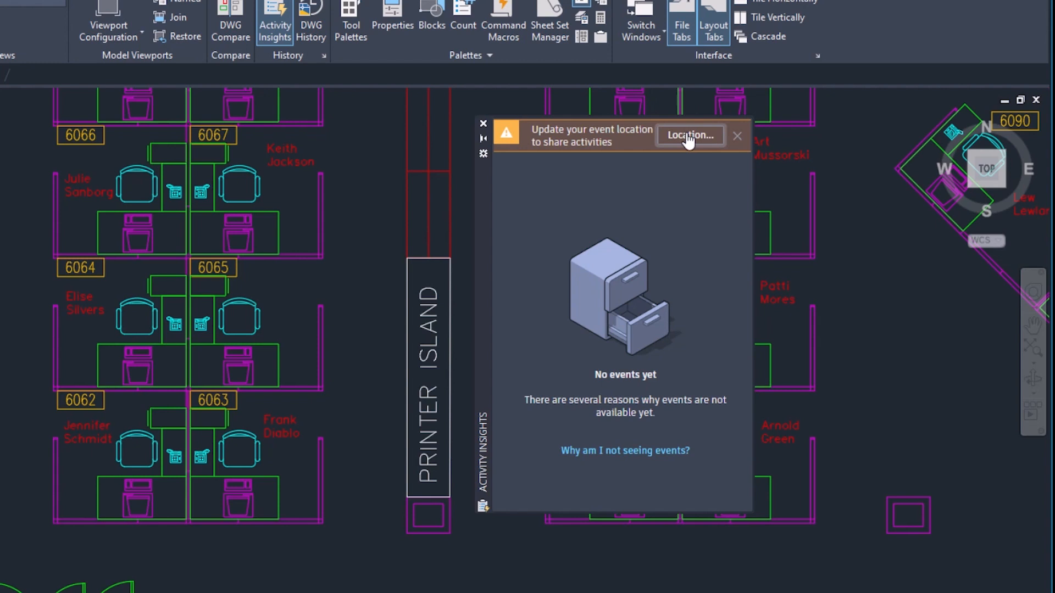
Set the event location to the Common folder on the ActivityInsights (S:) drive.
click(689, 135)
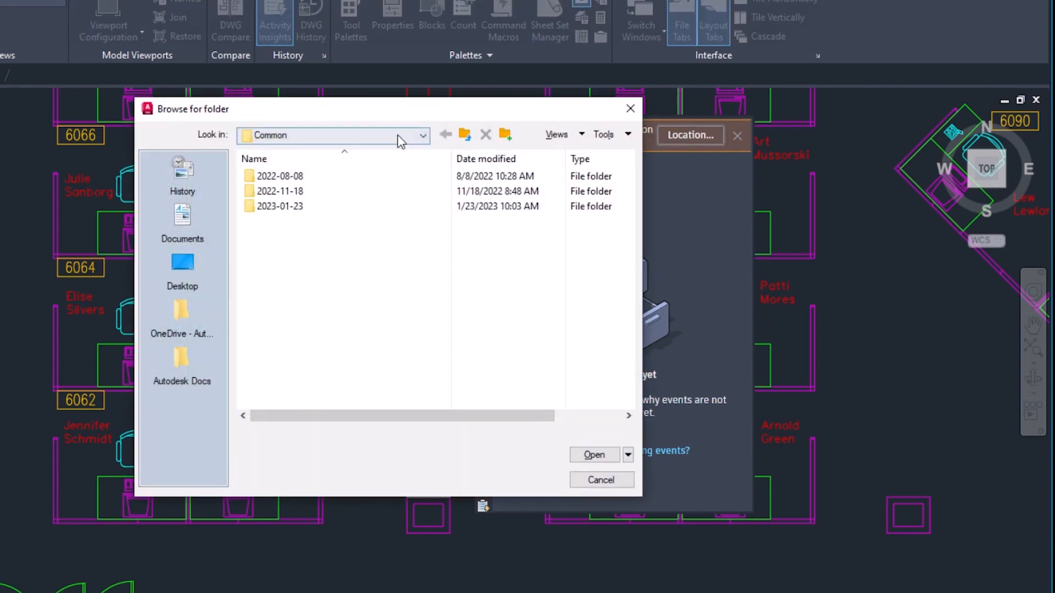
click(422, 135)
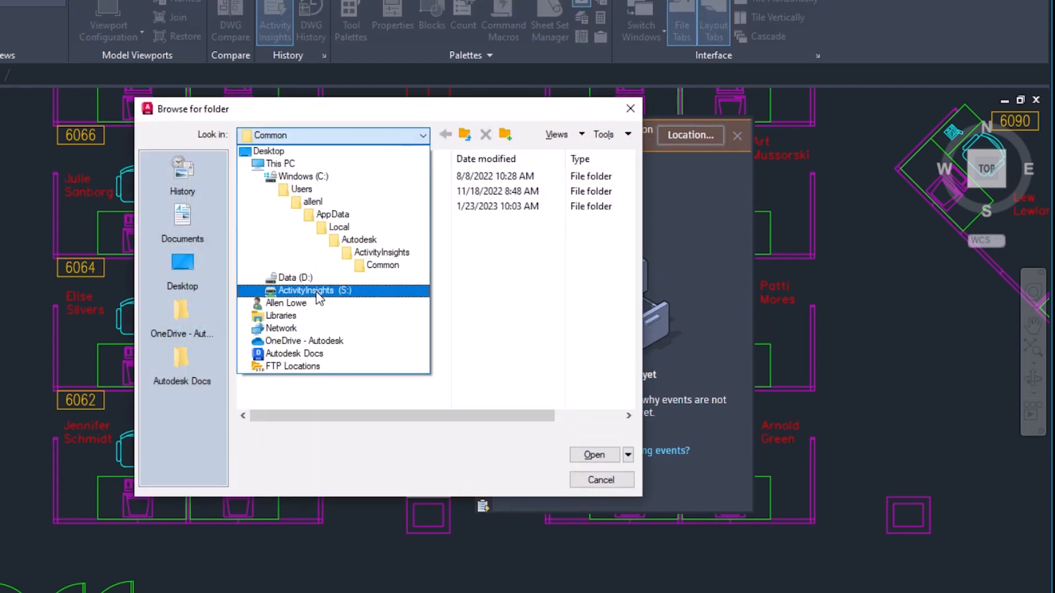
double_click(305, 291)
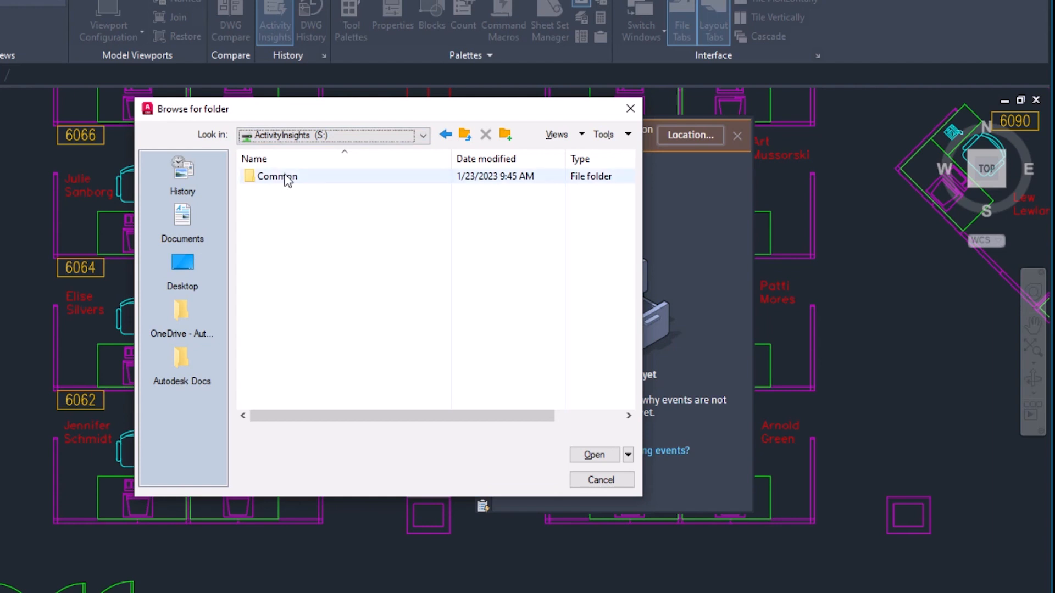
double_click(277, 175)
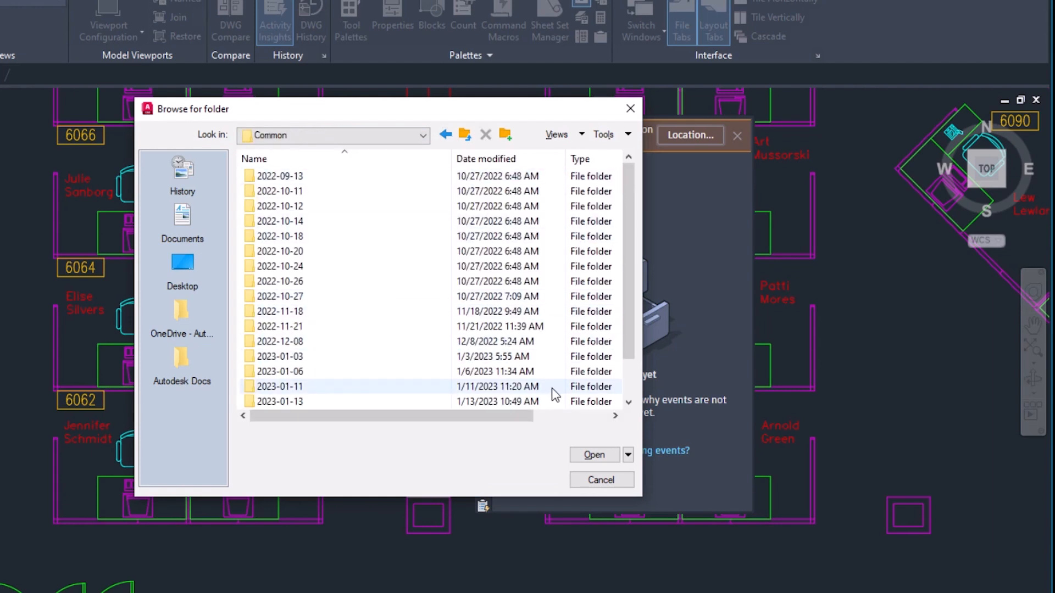
click(600, 480)
text(purge)
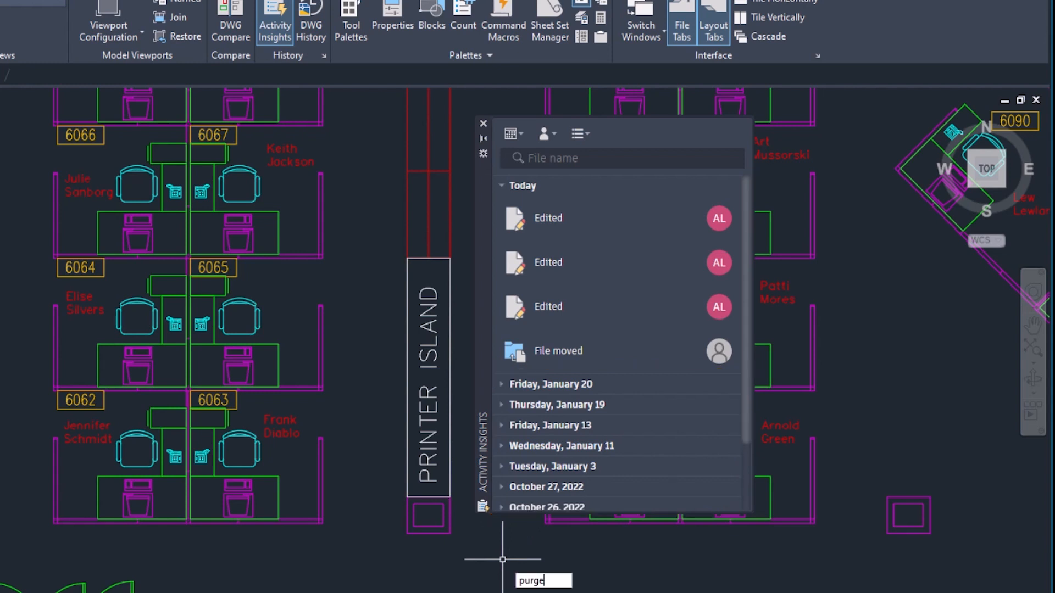
Run PURGE and remove all unused named items from the drawing.
key(Return)
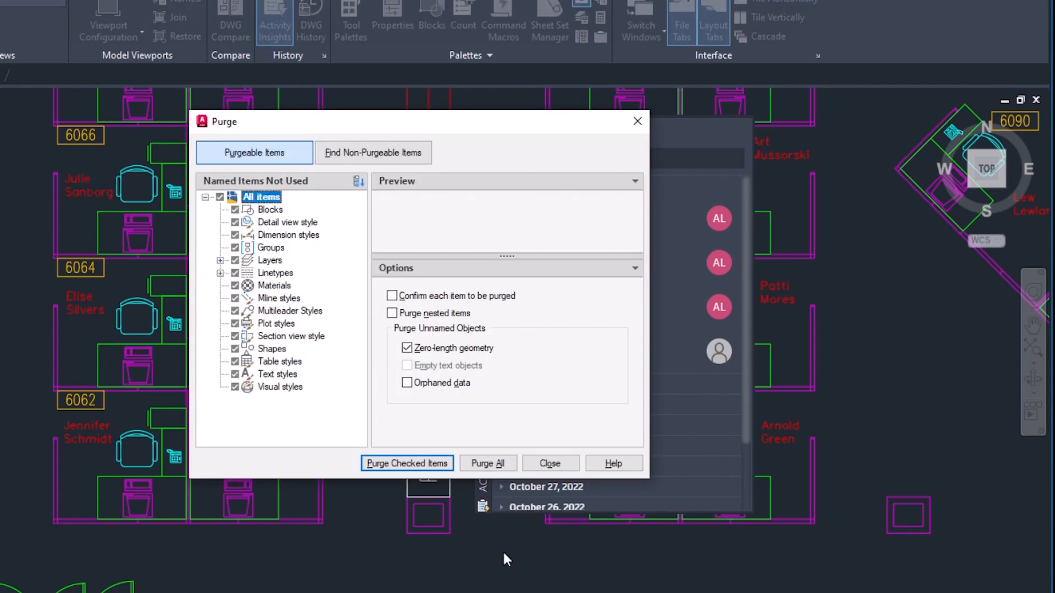
click(488, 462)
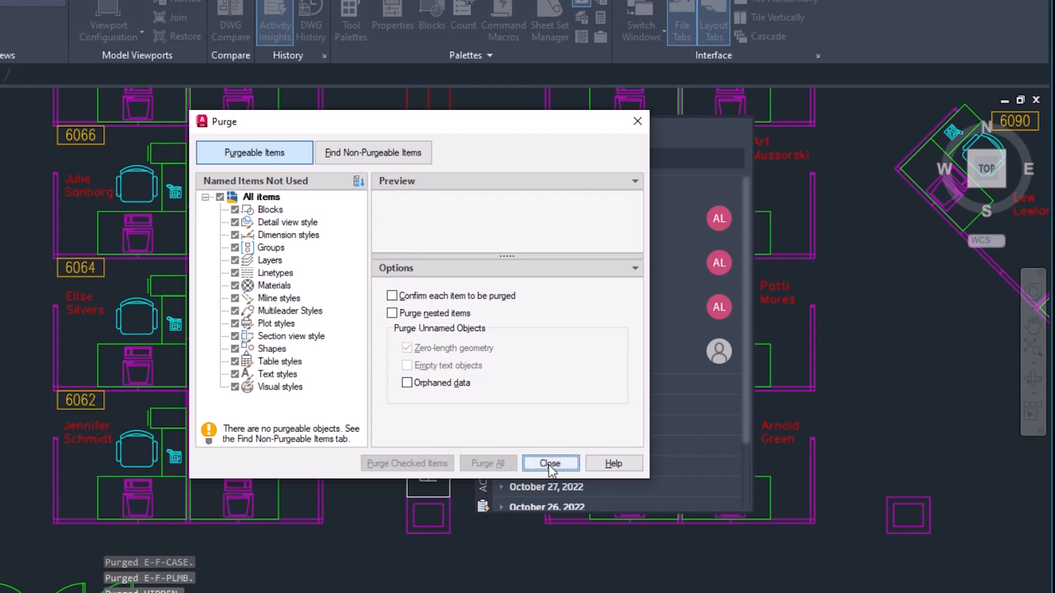
click(550, 463)
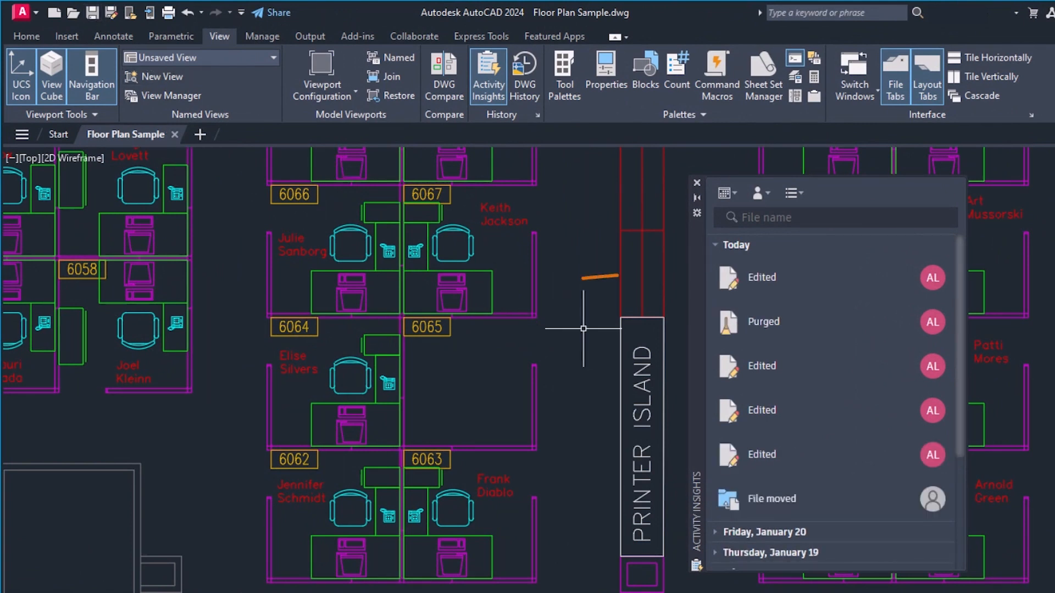
mouse_move(571, 320)
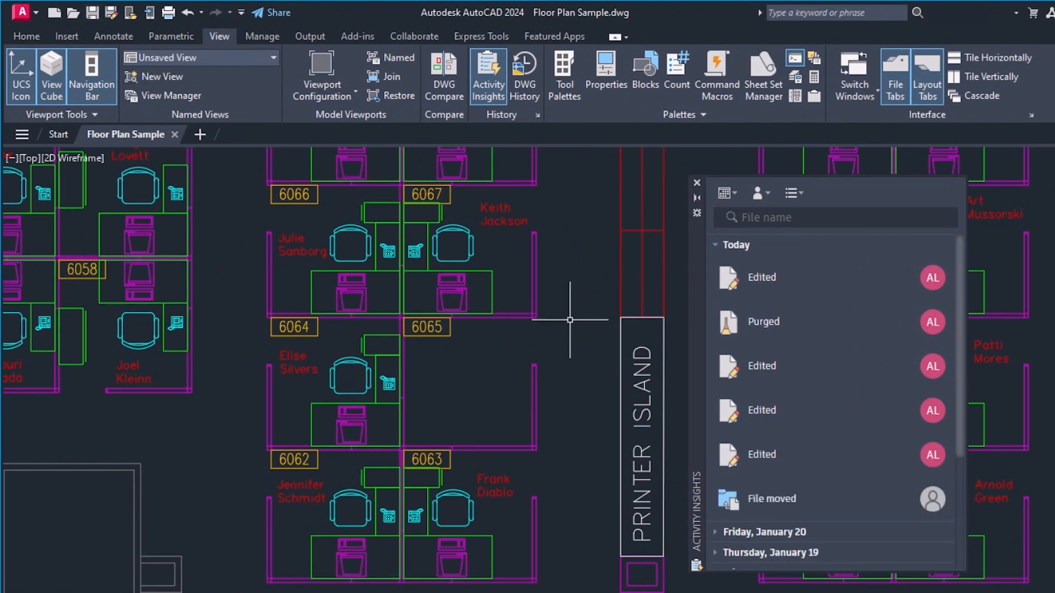
mouse_move(722, 194)
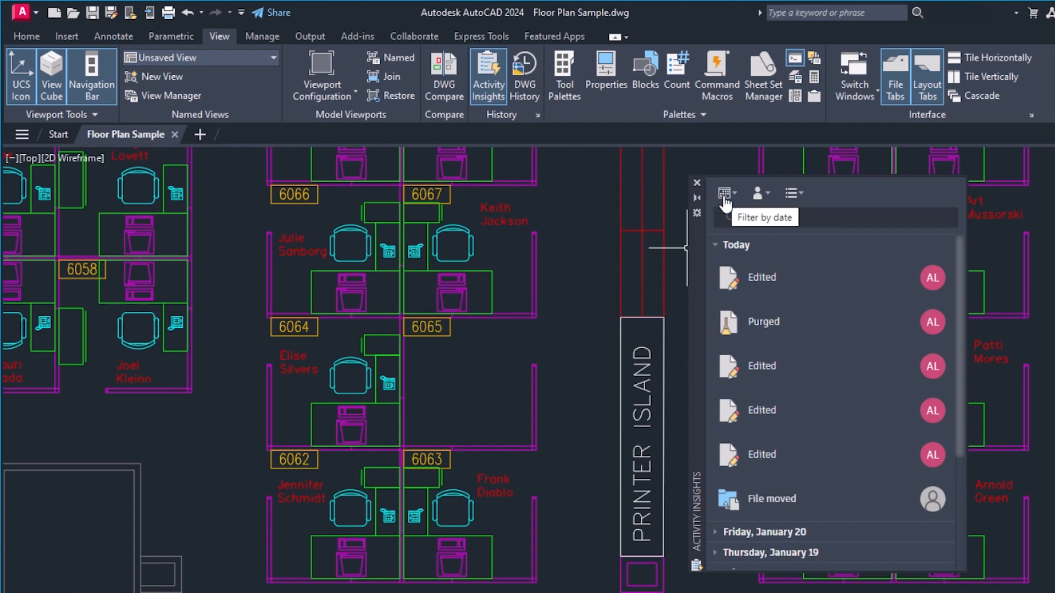
mouse_move(758, 193)
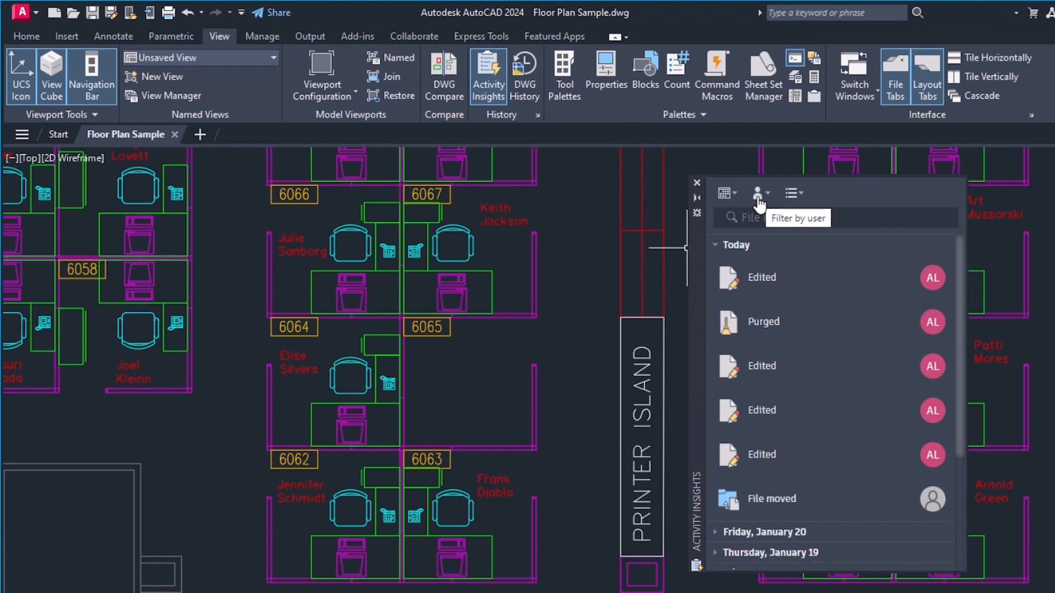
mouse_move(793, 193)
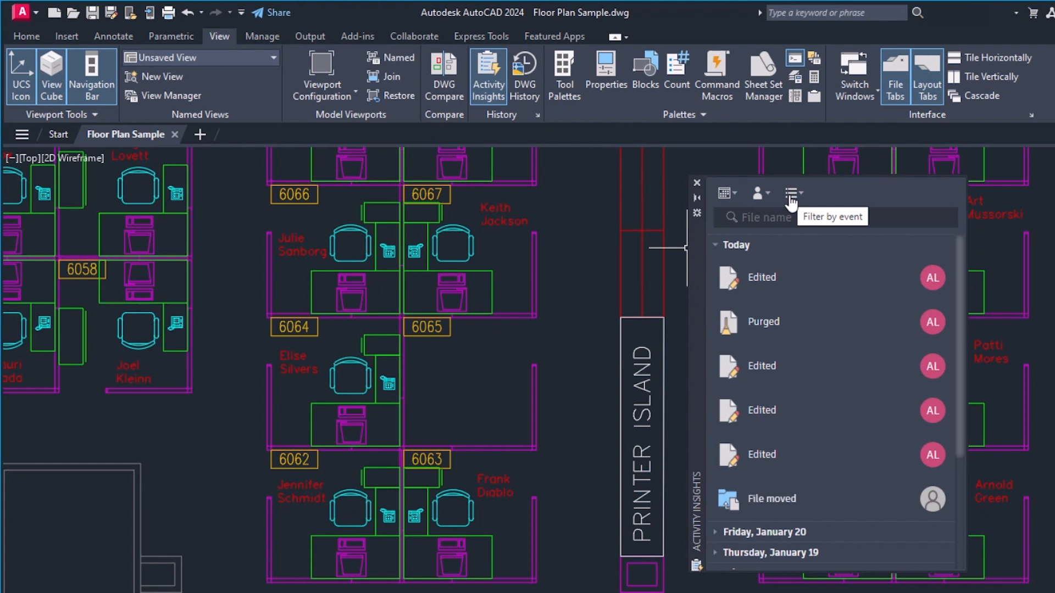
click(792, 193)
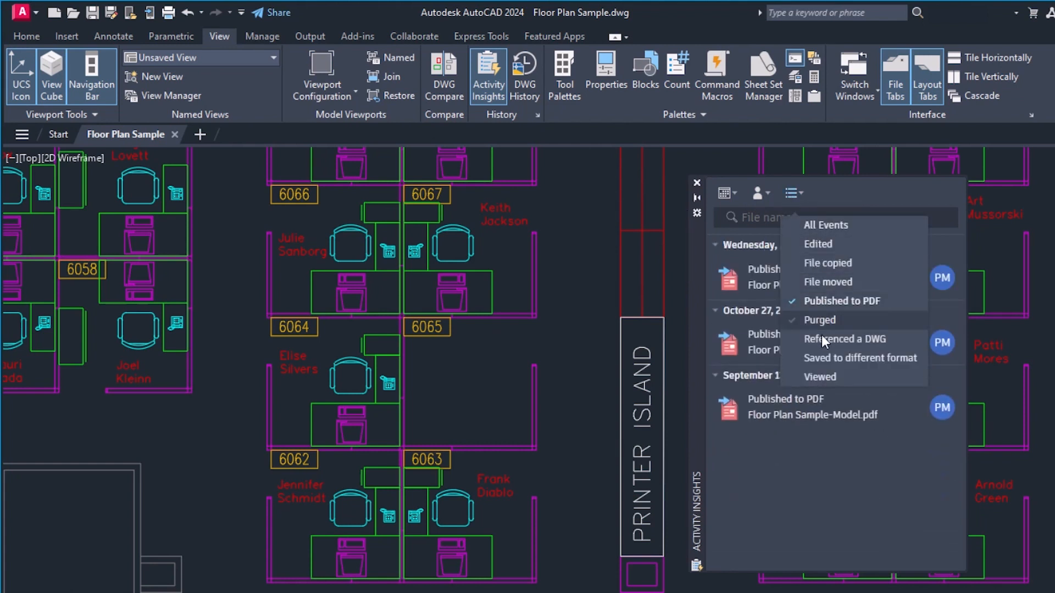
click(846, 338)
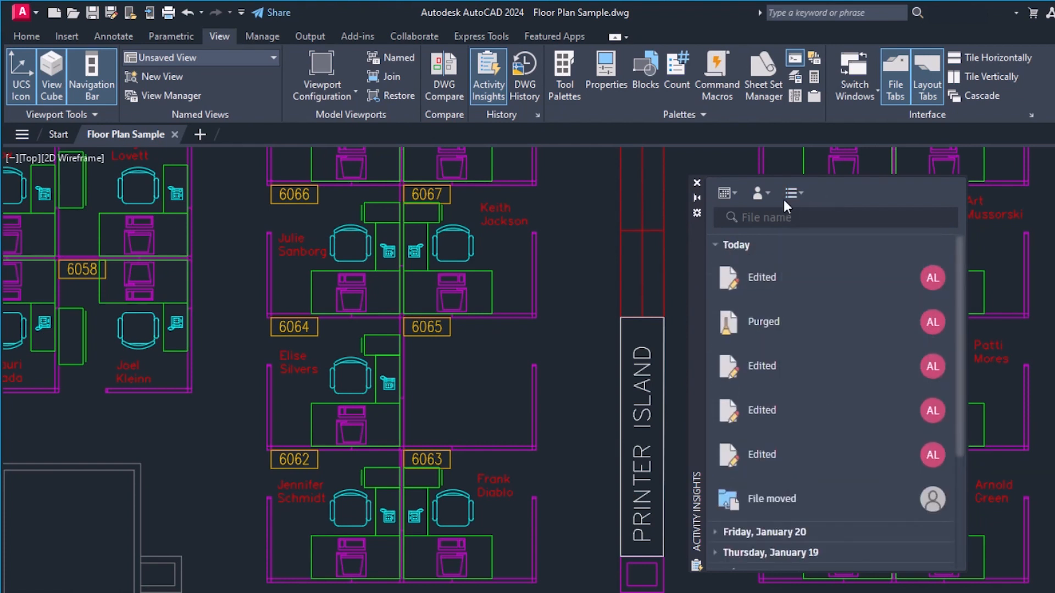
Filter the activity list to a custom date range of January 1–14, 2023.
click(793, 193)
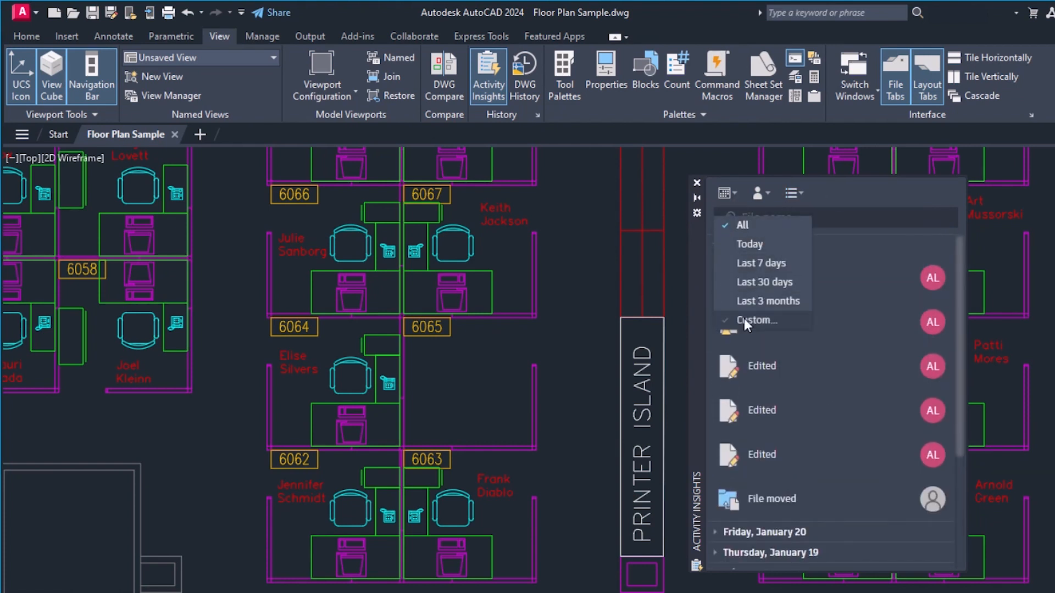
click(757, 320)
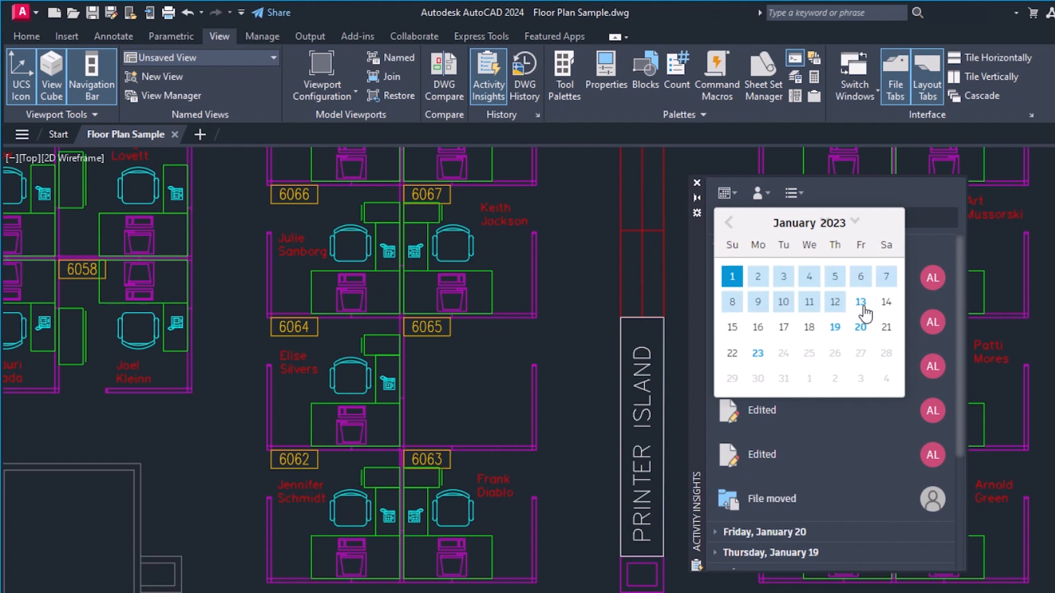
click(886, 302)
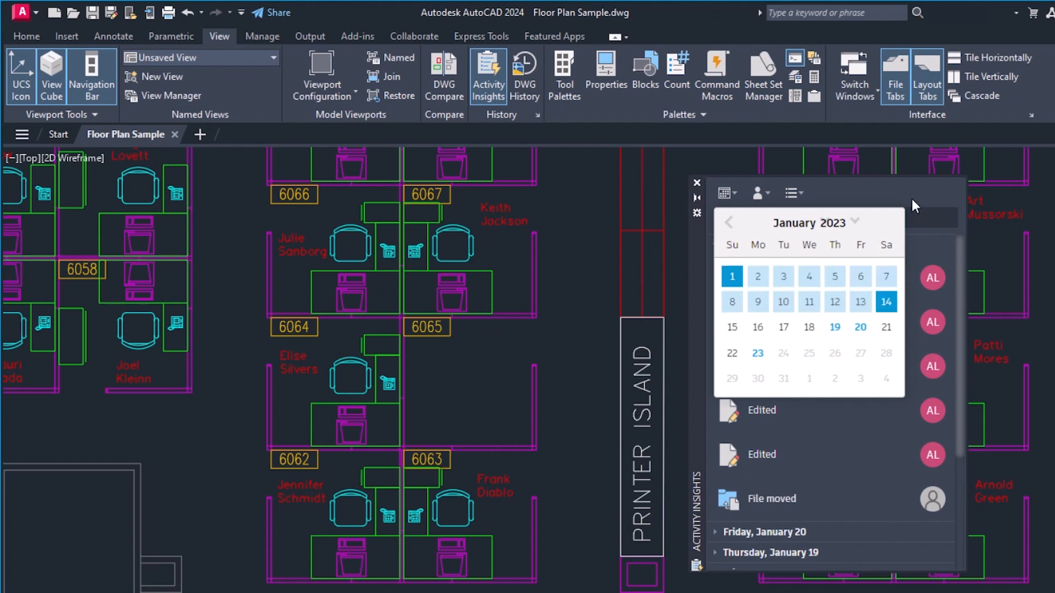
click(720, 193)
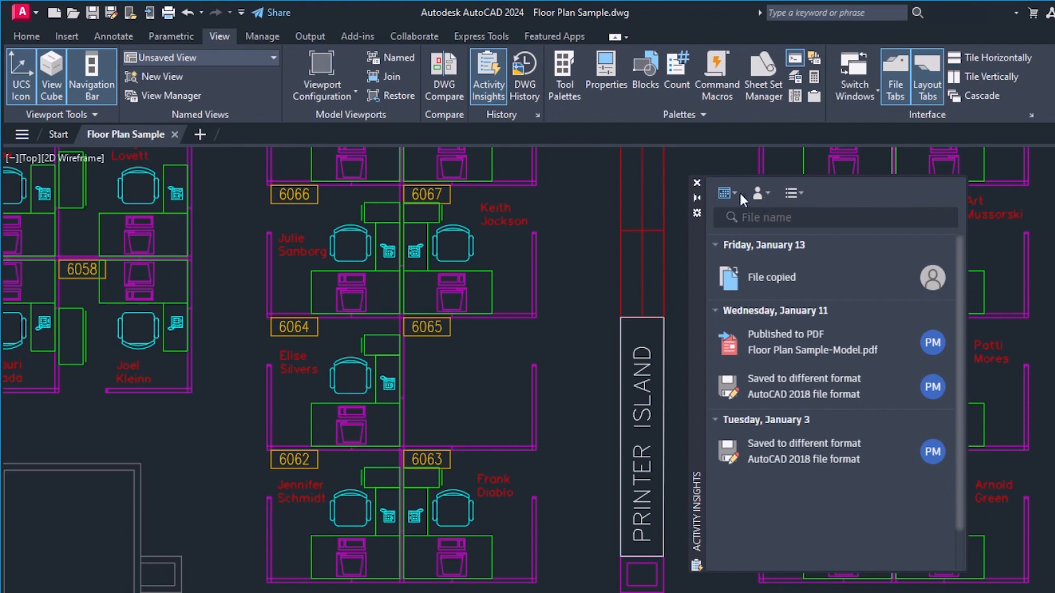